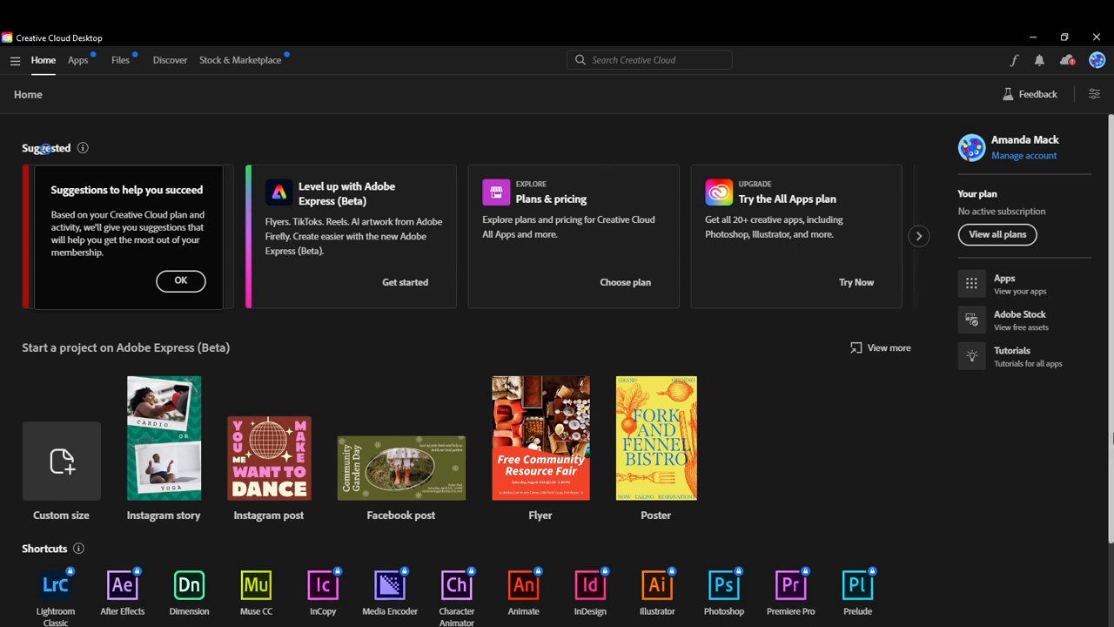
mouse_move(1083, 463)
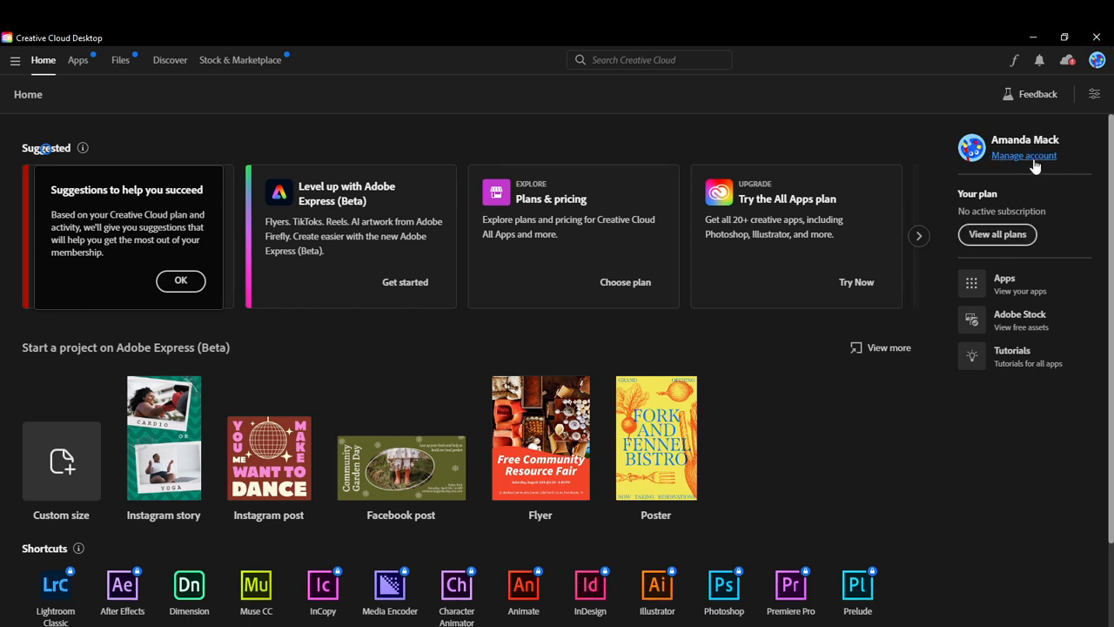
Follow the 'Manage account' link to the Adobe Account page in the browser
left_click(1023, 155)
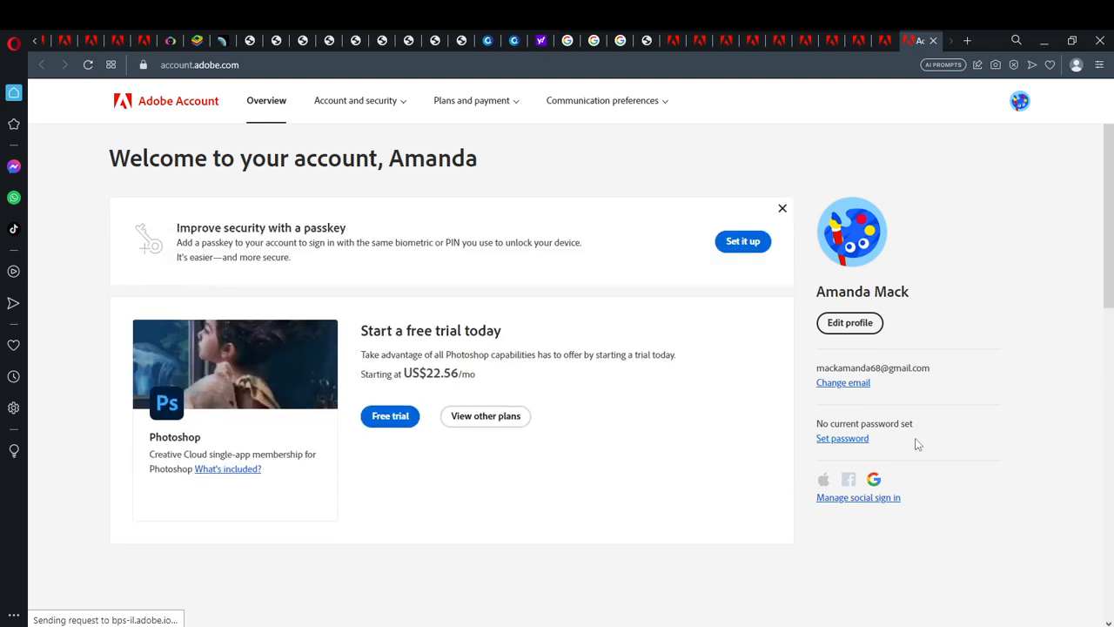
Scroll the Adobe Account overview down to the Get help footer
scroll("down", 3)
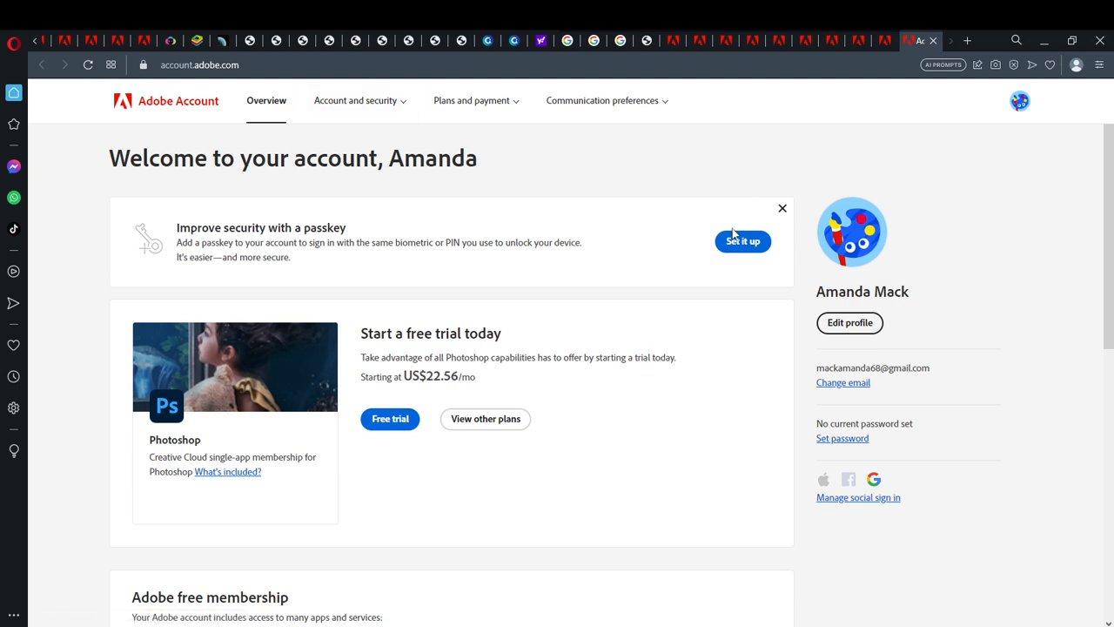
mouse_move(183, 35)
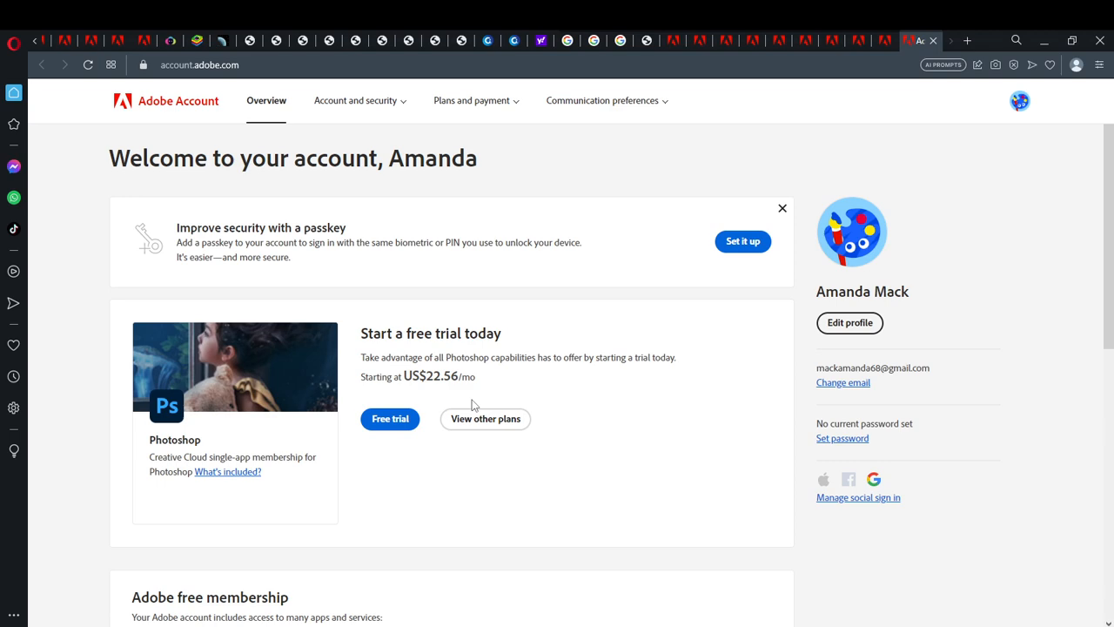
scroll("down", 3)
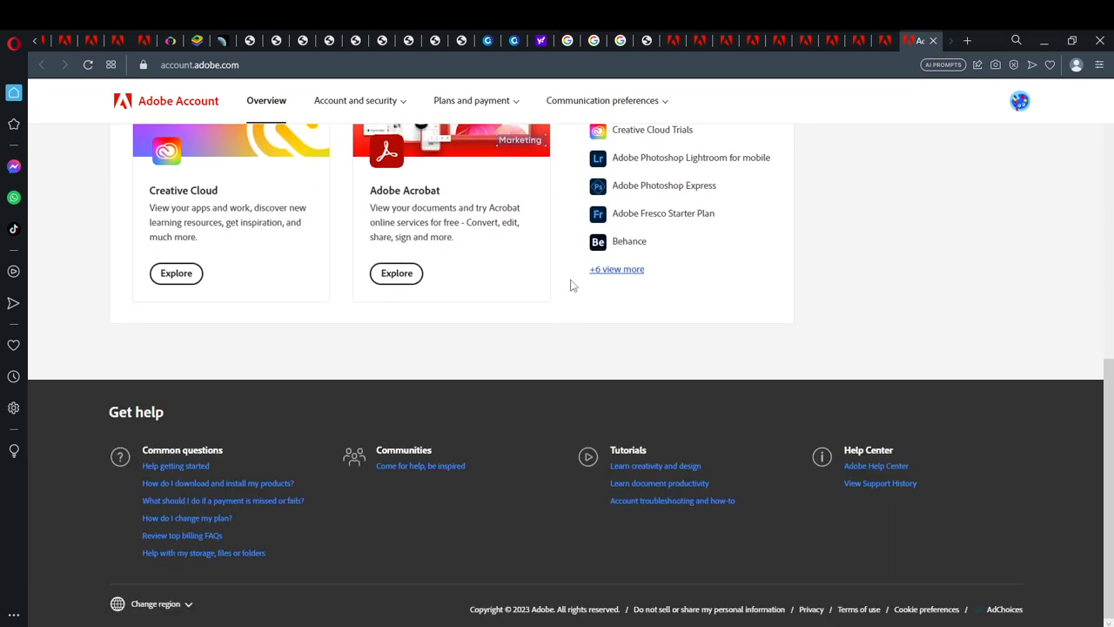
mouse_move(451, 409)
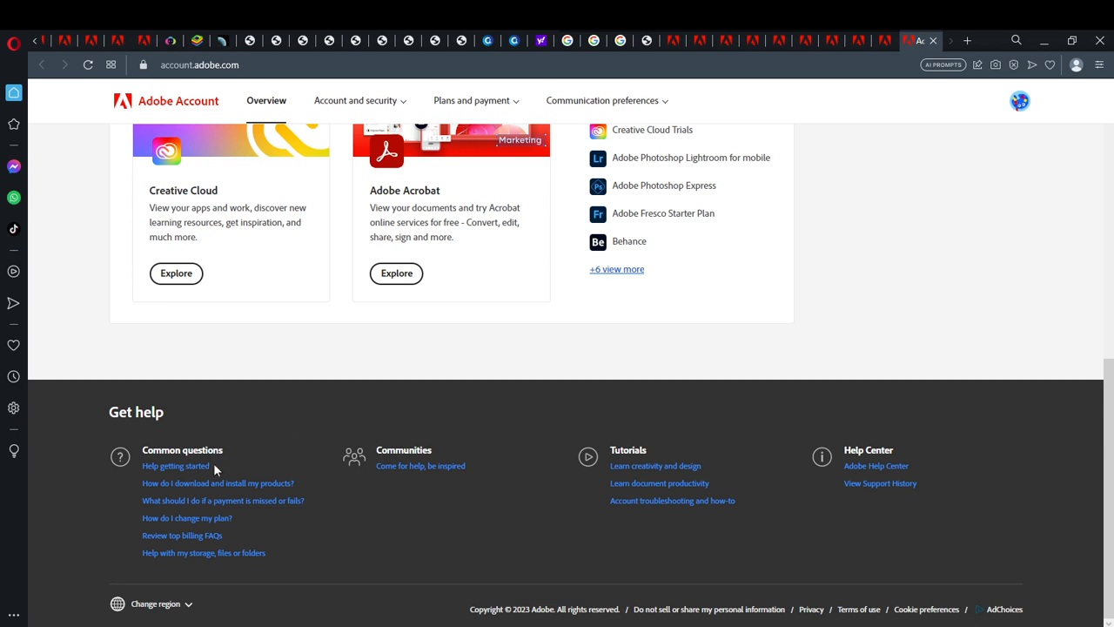
mouse_move(10, 548)
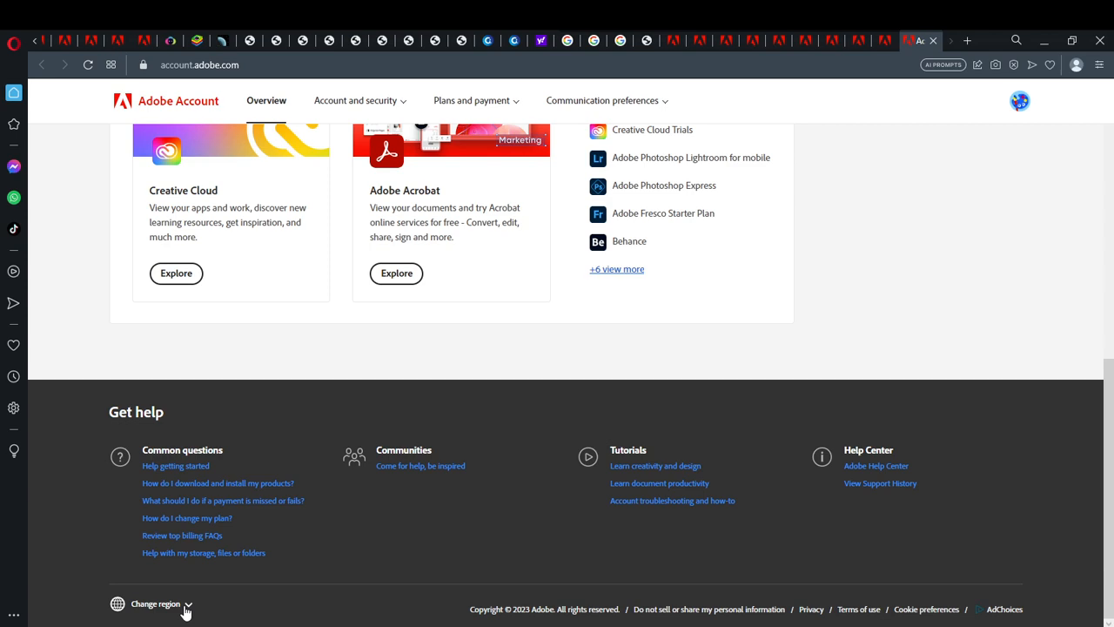
mouse_move(176, 604)
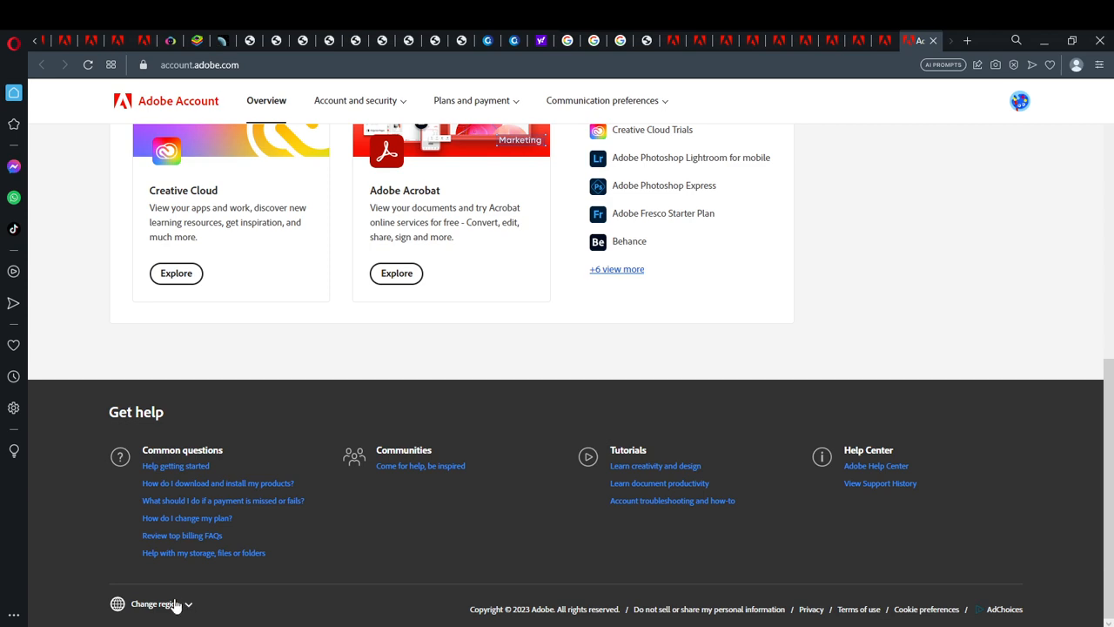
Bring up the Choose your region list via 'Change region' and pick a region
left_click(155, 603)
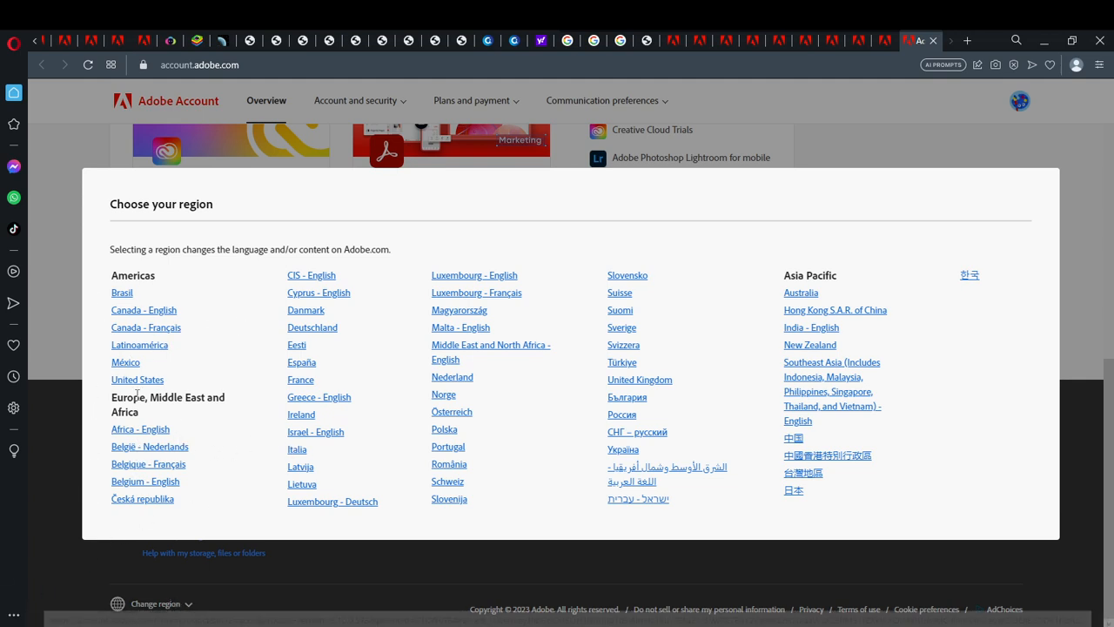
left_click(135, 379)
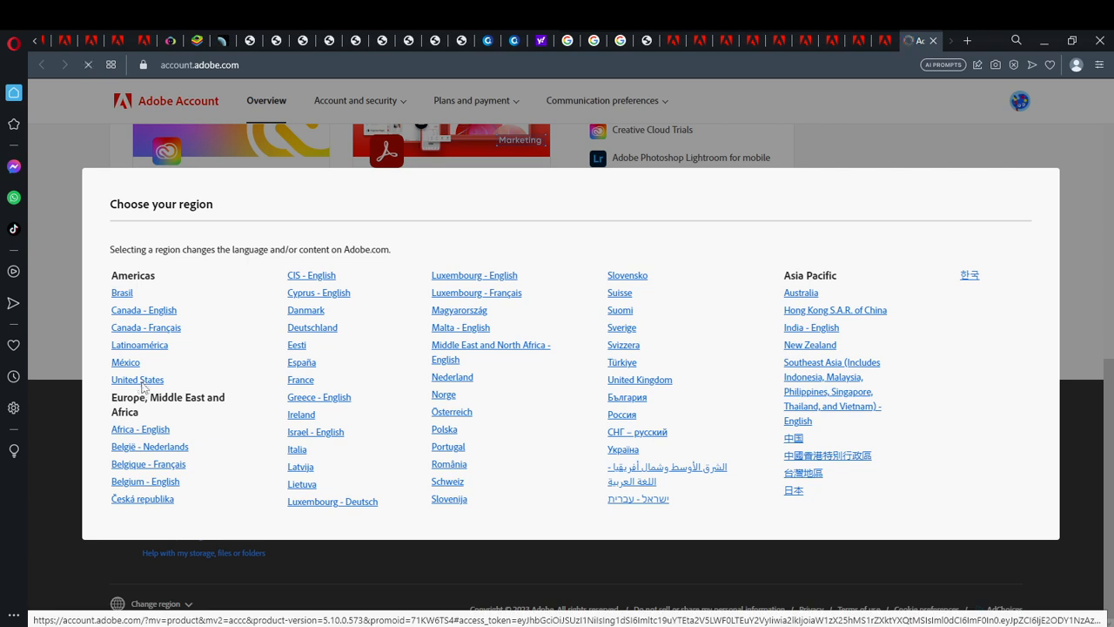